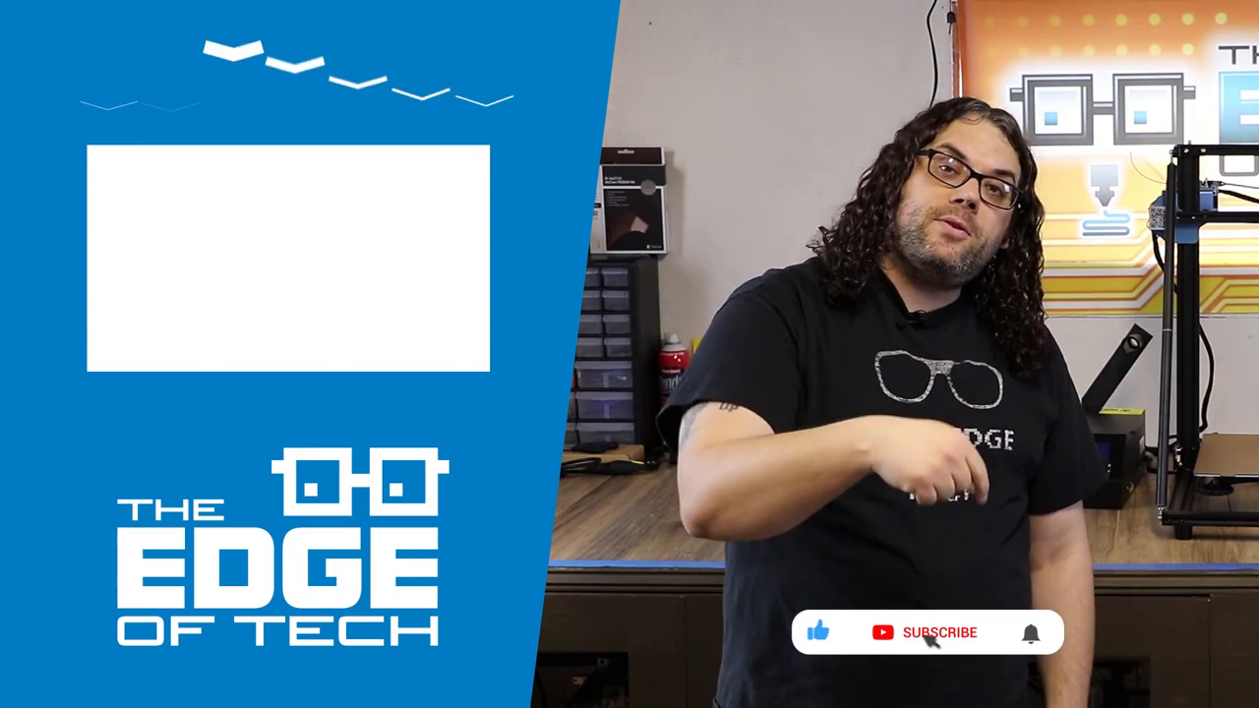
pyautogui.click(937, 633)
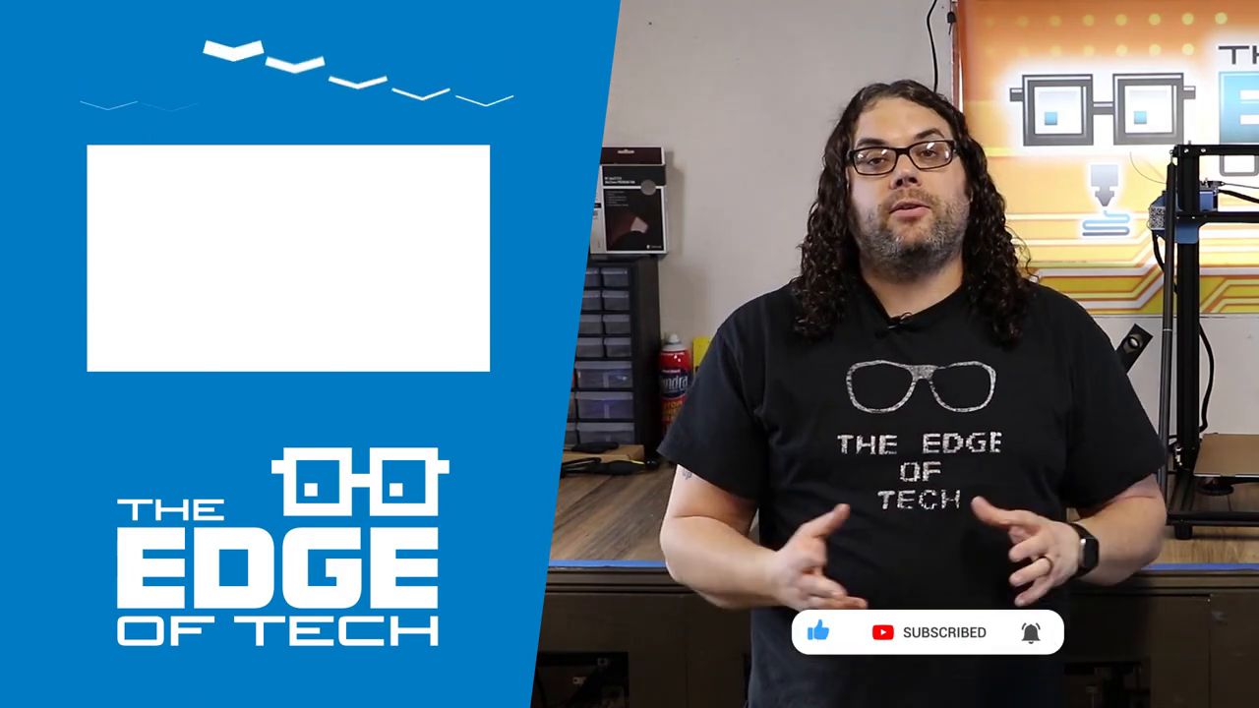